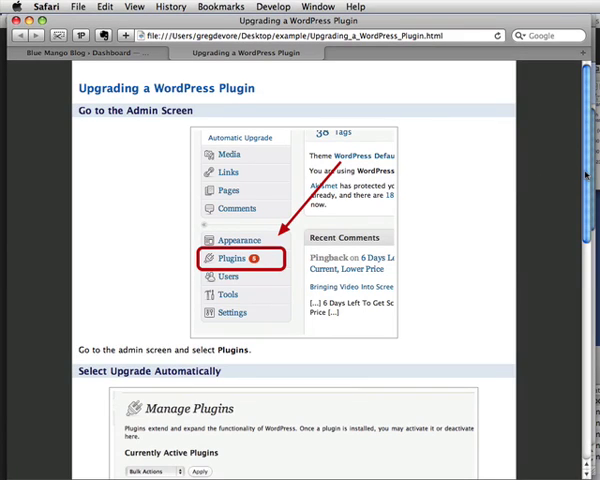
Scroll through the exported 'Upgrading a WordPress Plugin' lesson page in Safari
{"action": "scroll", "scroll_direction": "down", "scroll_amount": 3}
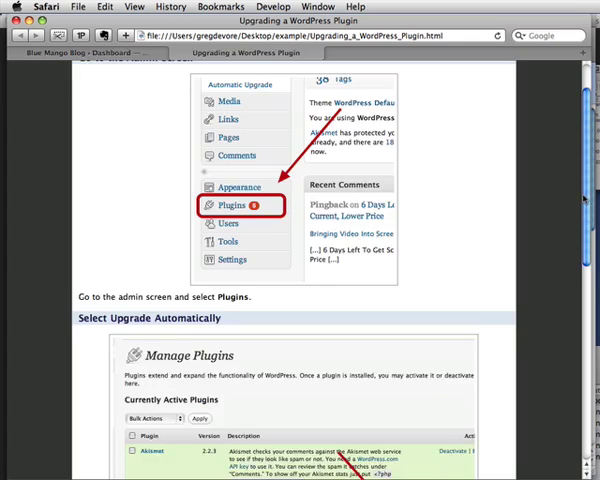
{"action": "scroll", "scroll_direction": "down", "scroll_amount": 3}
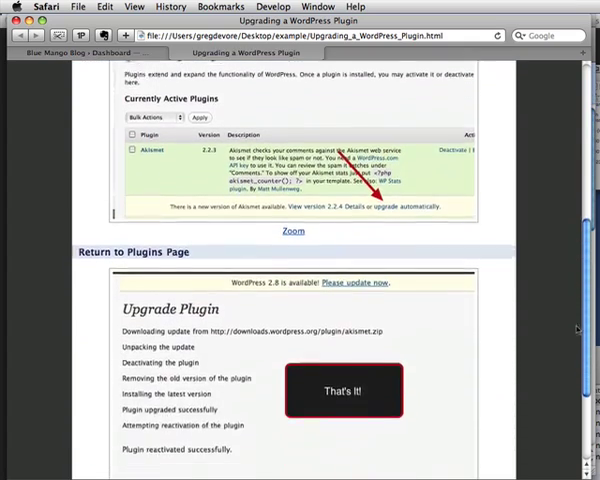
{"action": "scroll", "scroll_direction": "down", "scroll_amount": 3}
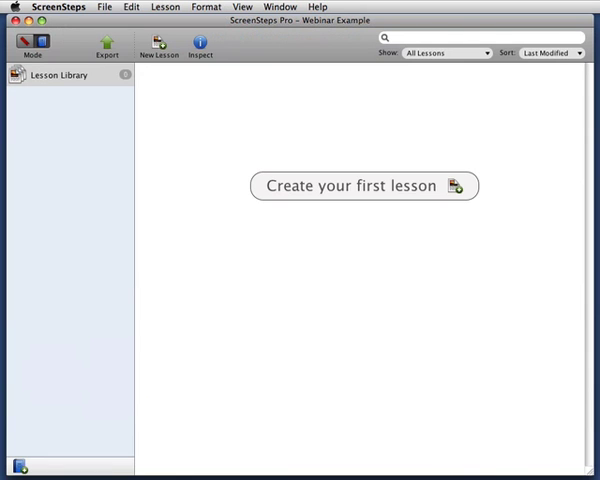
Create a new untitled lesson and open the Capture Palette from the capture dropdown
{"action": "left_click", "coordinate": [364, 186]}
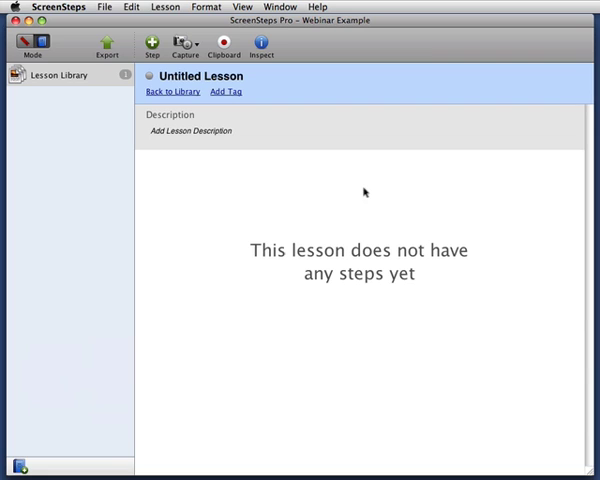
{"action": "left_click", "coordinate": [186, 42]}
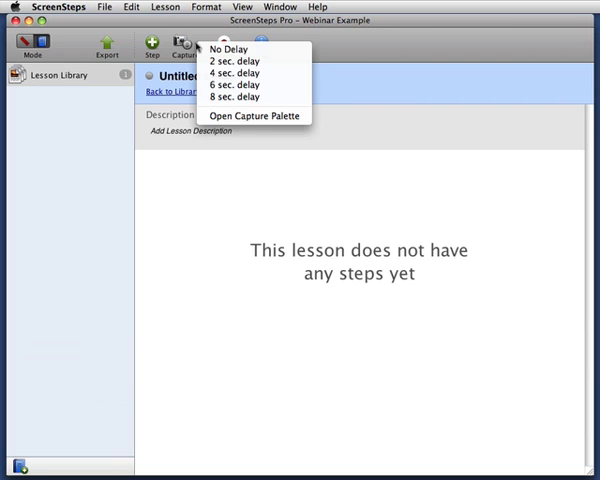
{"action": "mouse_move", "coordinate": [253, 117]}
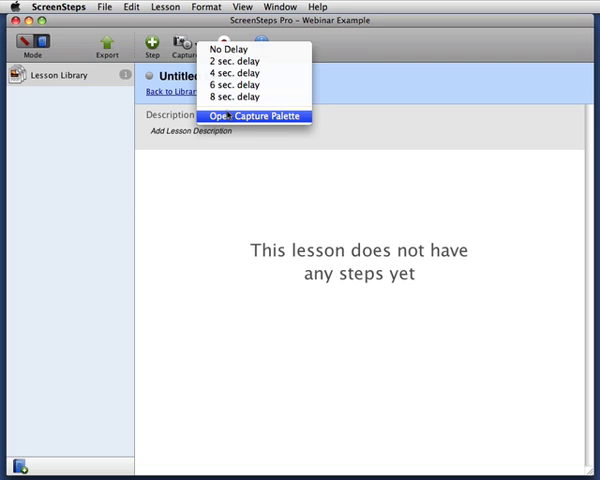
{"action": "left_click", "coordinate": [253, 116]}
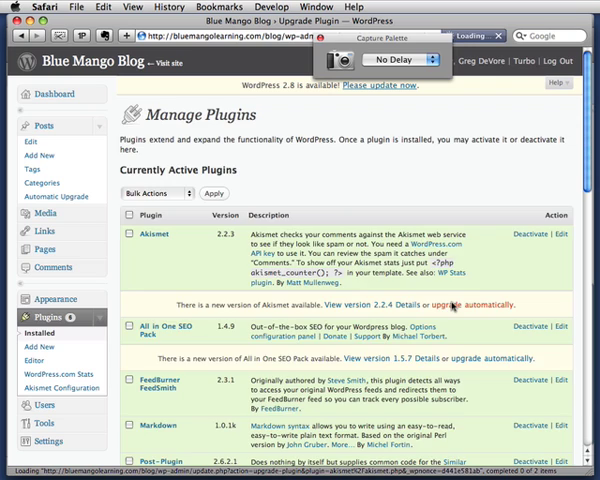
Start the automatic upgrade of the Akismet plugin in WordPress
{"action": "left_click", "coordinate": [484, 304]}
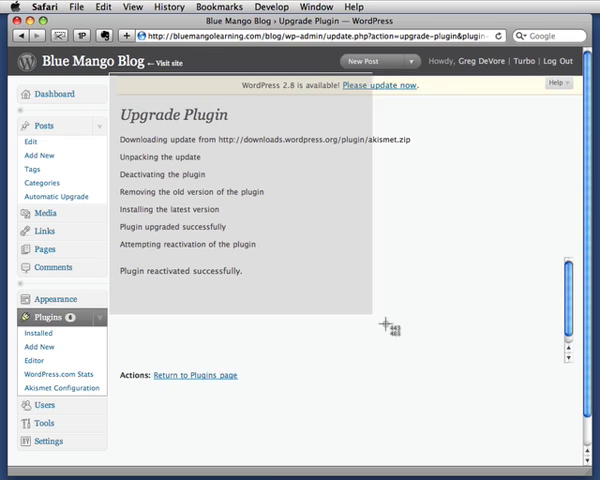
{"action": "mouse_move", "coordinate": [510, 398]}
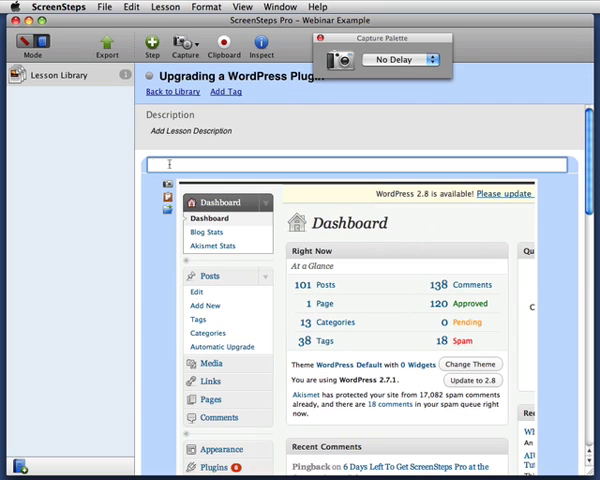
Title the first step 'Go to the Admin Screen' and close the Capture Palette
{"action": "type", "text": "Go"}
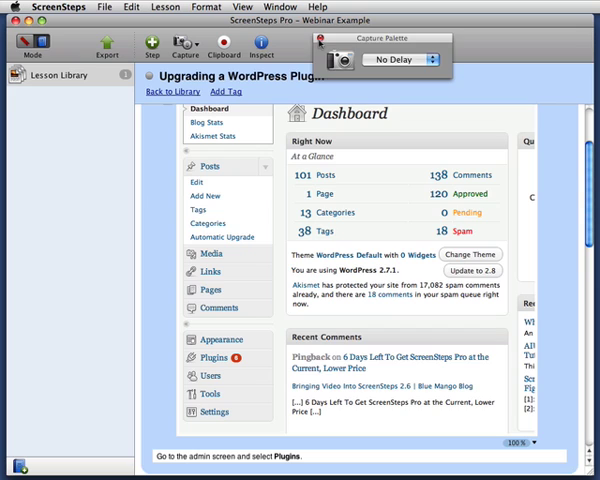
{"action": "left_click", "coordinate": [322, 40]}
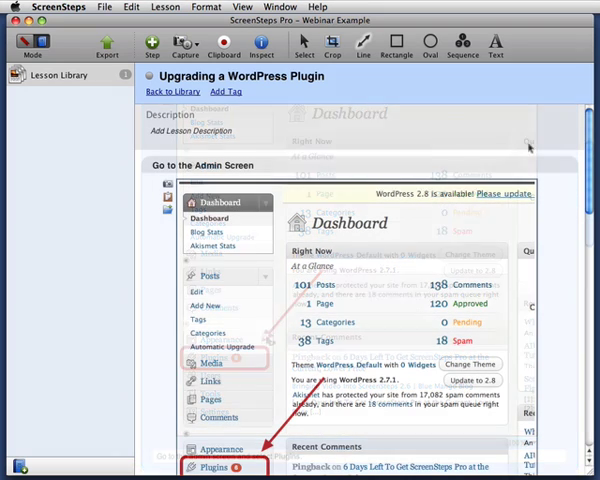
Export the lesson as HTML from the toolbar's Export menu
{"action": "left_click", "coordinate": [107, 42]}
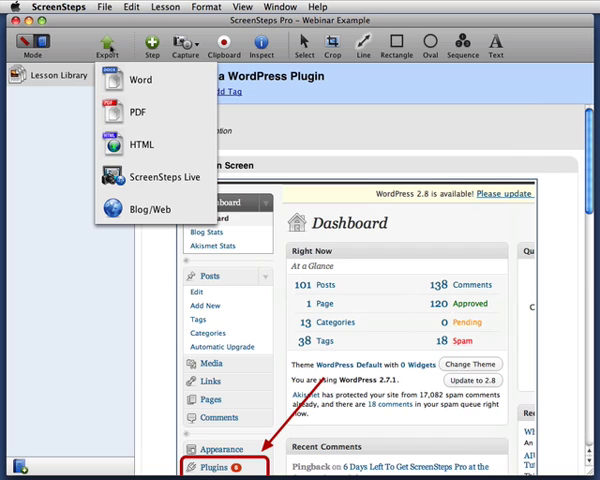
{"action": "left_click", "coordinate": [145, 181]}
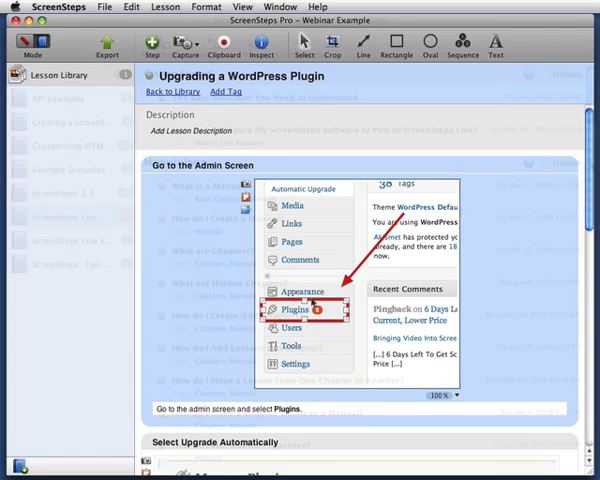
Finish the HTML export and scroll through both annotated steps in Safari
{"action": "left_click", "coordinate": [70, 216]}
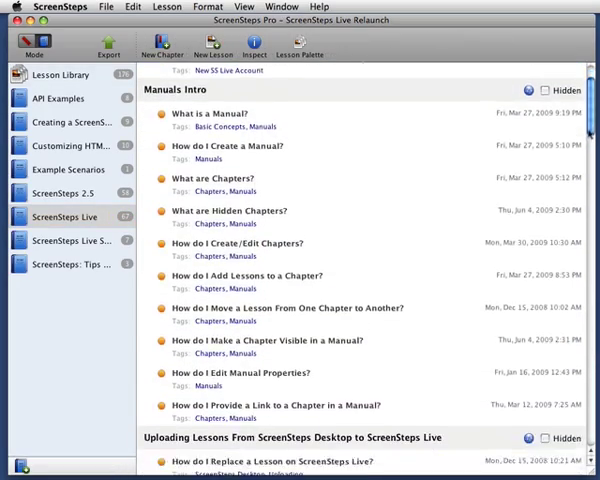
{"action": "scroll", "scroll_direction": "down", "scroll_amount": 3}
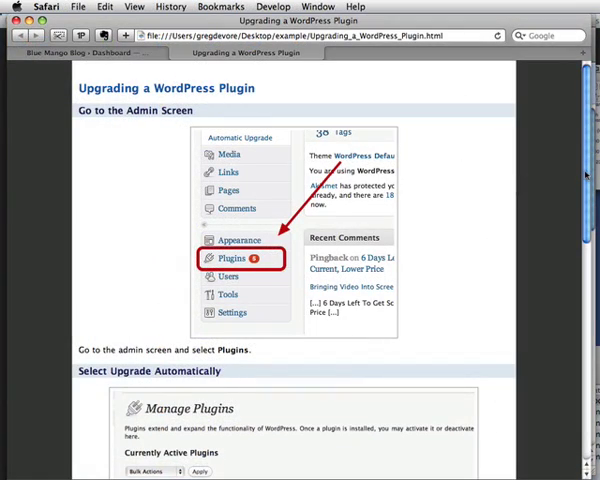
{"action": "scroll", "scroll_direction": "down", "scroll_amount": 3}
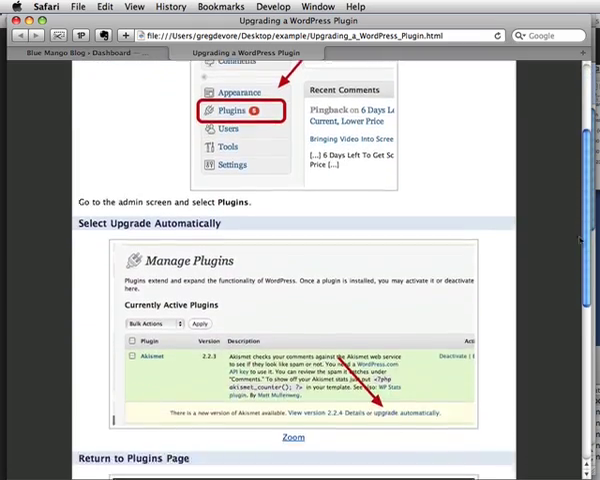